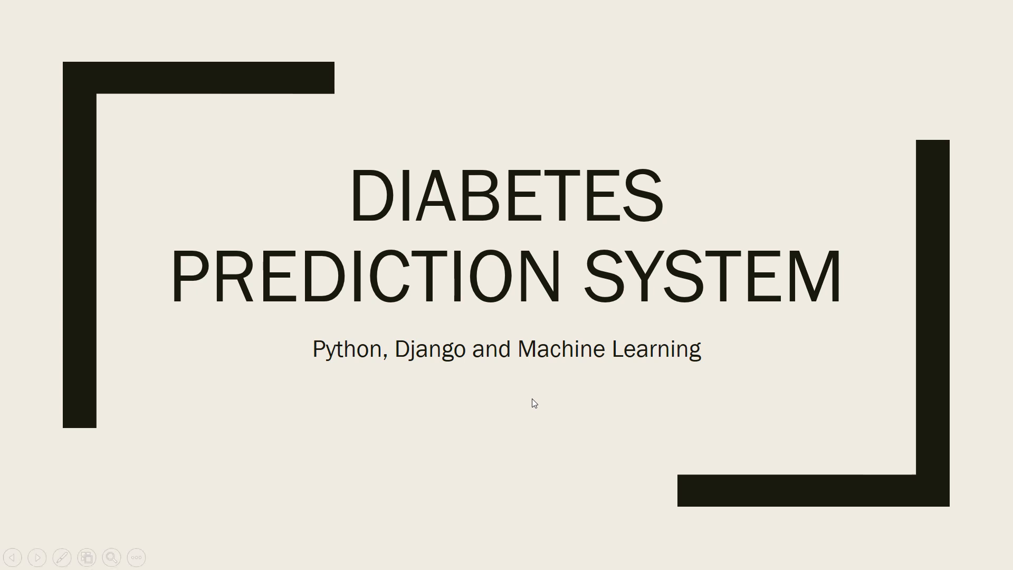
# Advance the slideshow from the title slide to the Data slide with the dataset table.
pyautogui.press('Right')
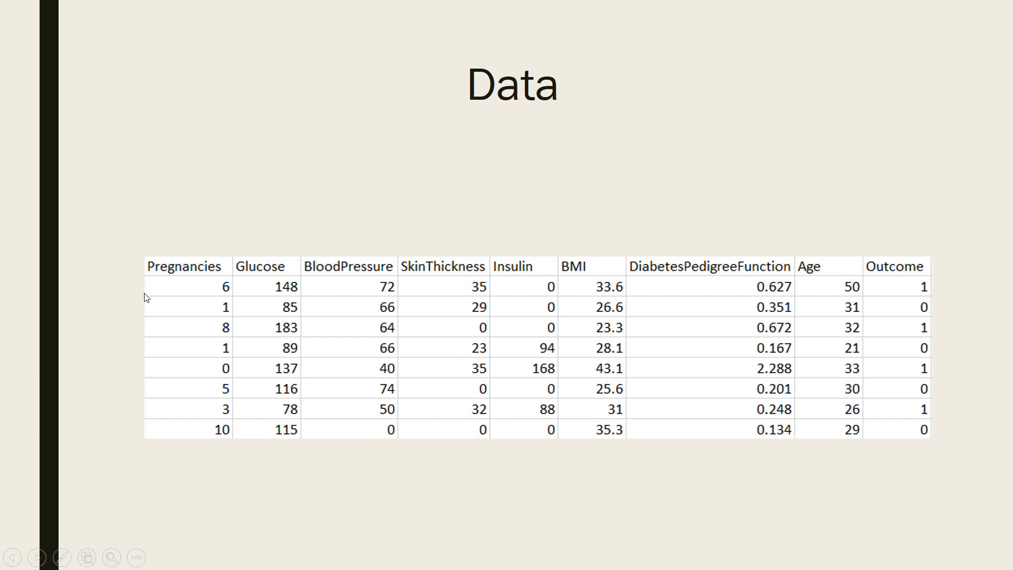
pyautogui.moveTo(393, 278)
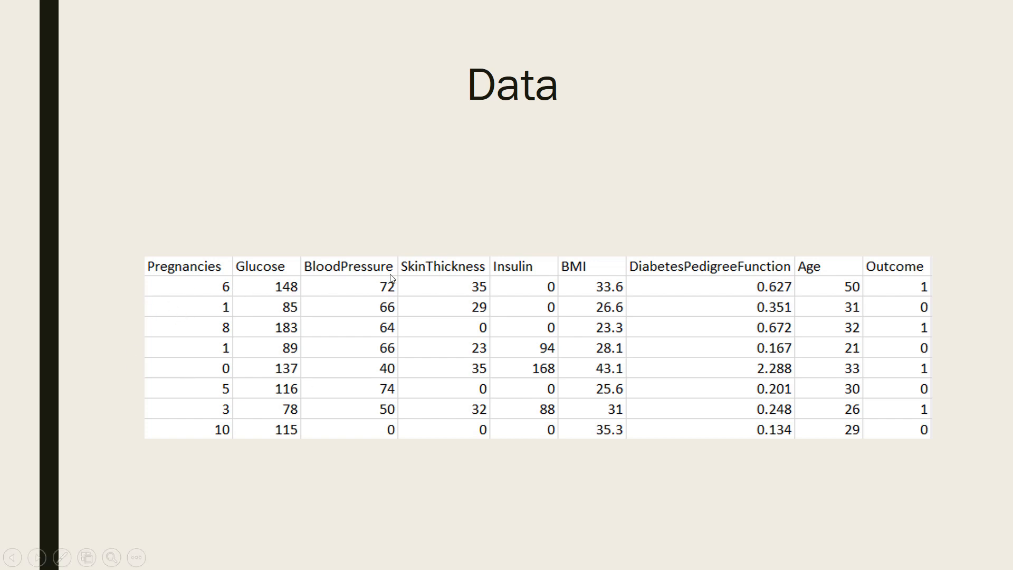
pyautogui.moveTo(533, 285)
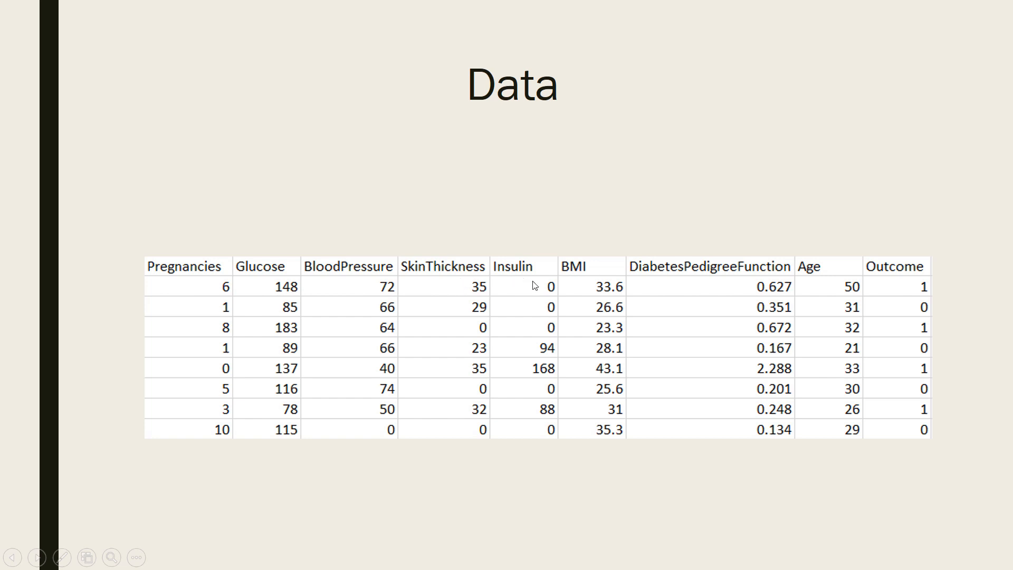
pyautogui.moveTo(709, 282)
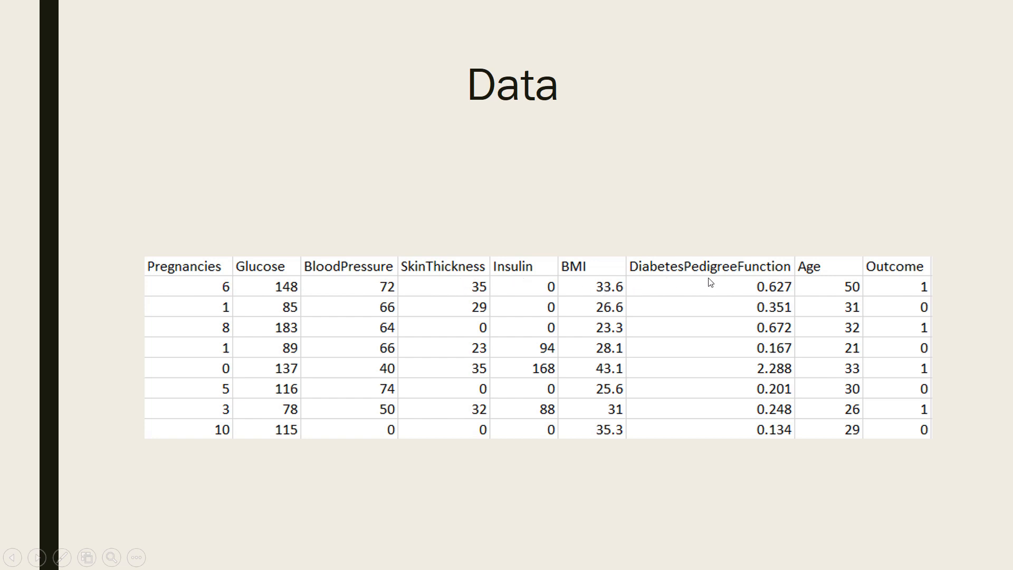
pyautogui.moveTo(817, 279)
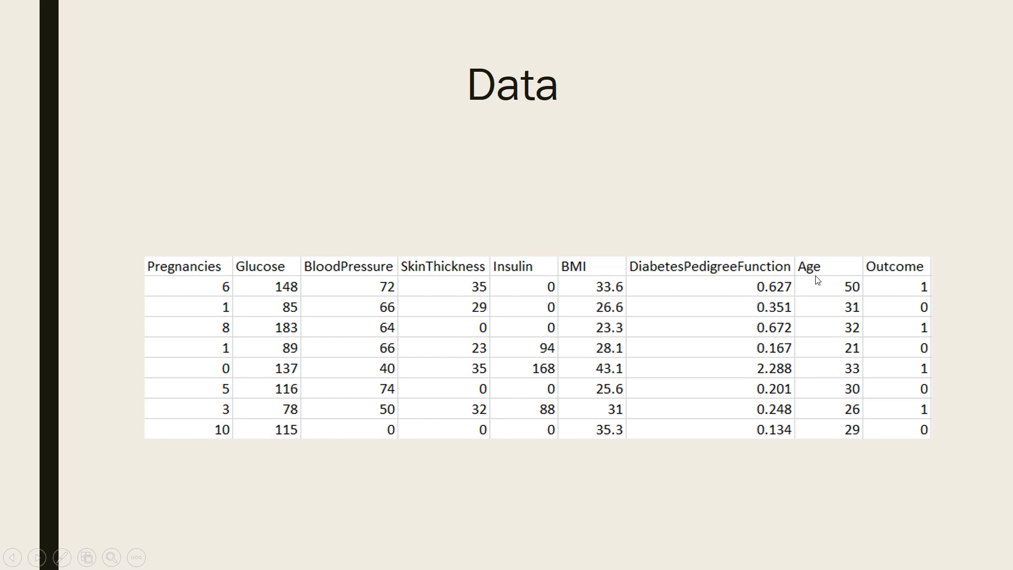
pyautogui.moveTo(331, 296)
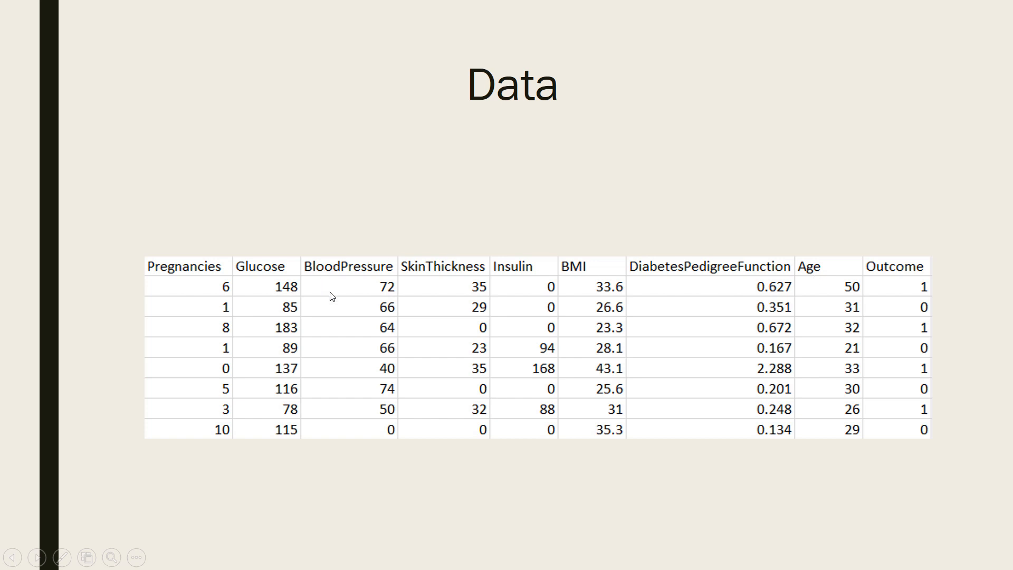
pyautogui.moveTo(877, 213)
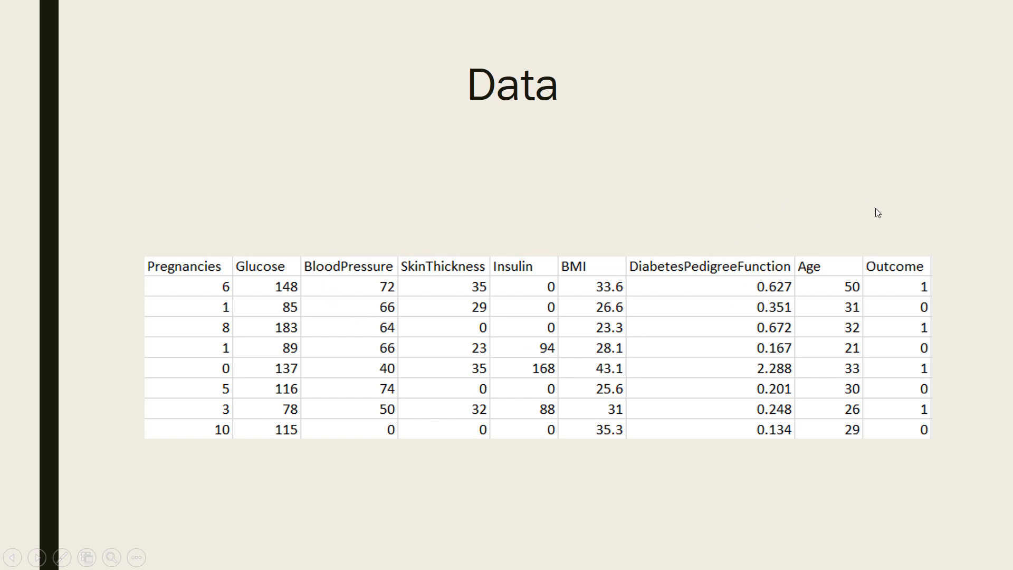
pyautogui.moveTo(865, 285)
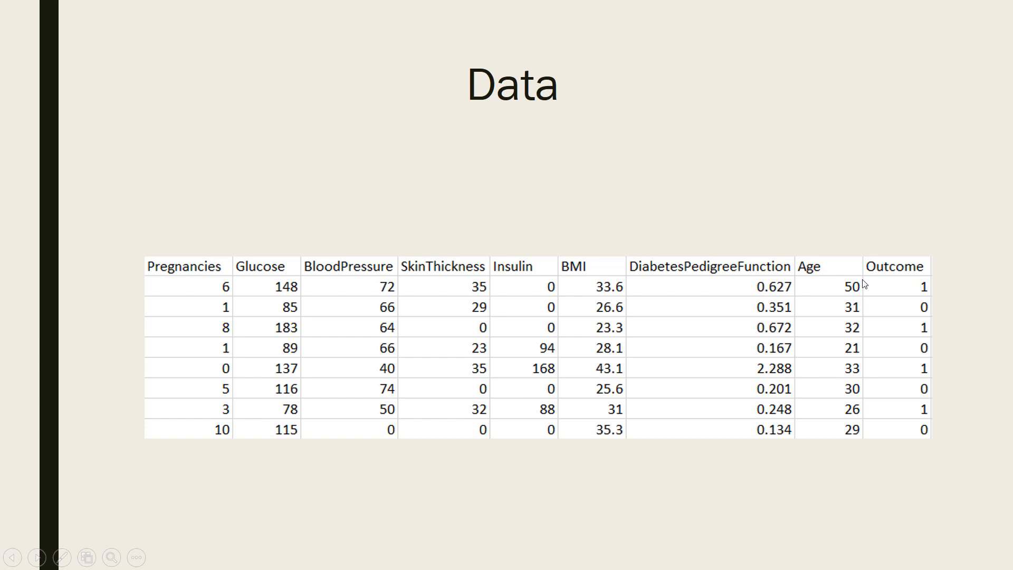
pyautogui.moveTo(956, 298)
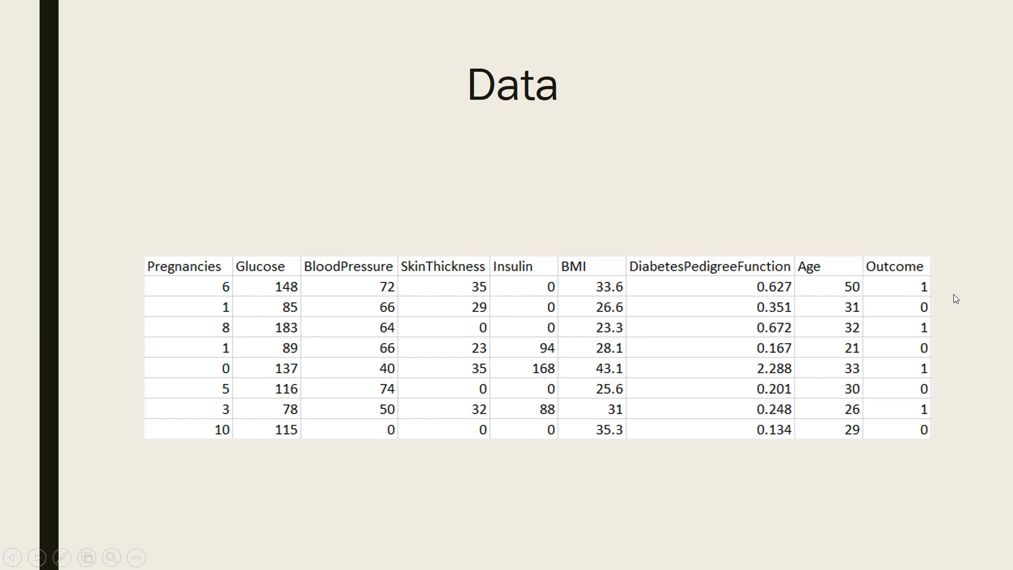
pyautogui.moveTo(860, 287)
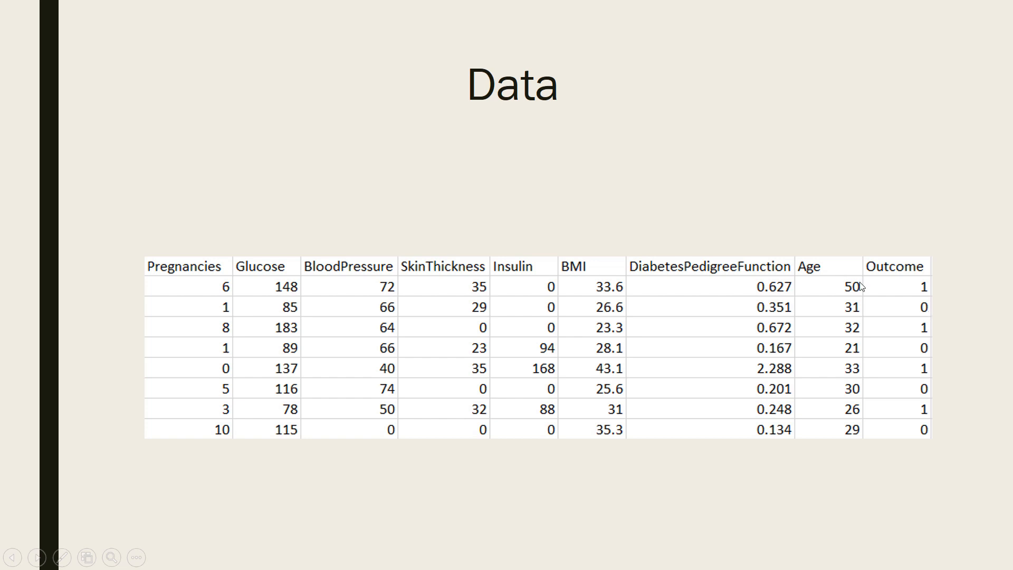
pyautogui.moveTo(529, 249)
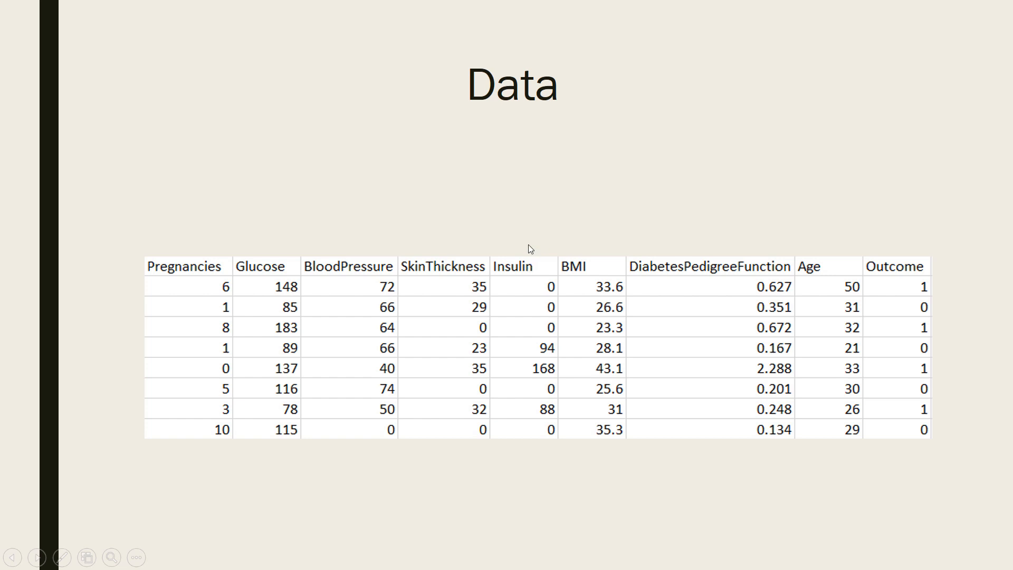
pyautogui.moveTo(450, 255)
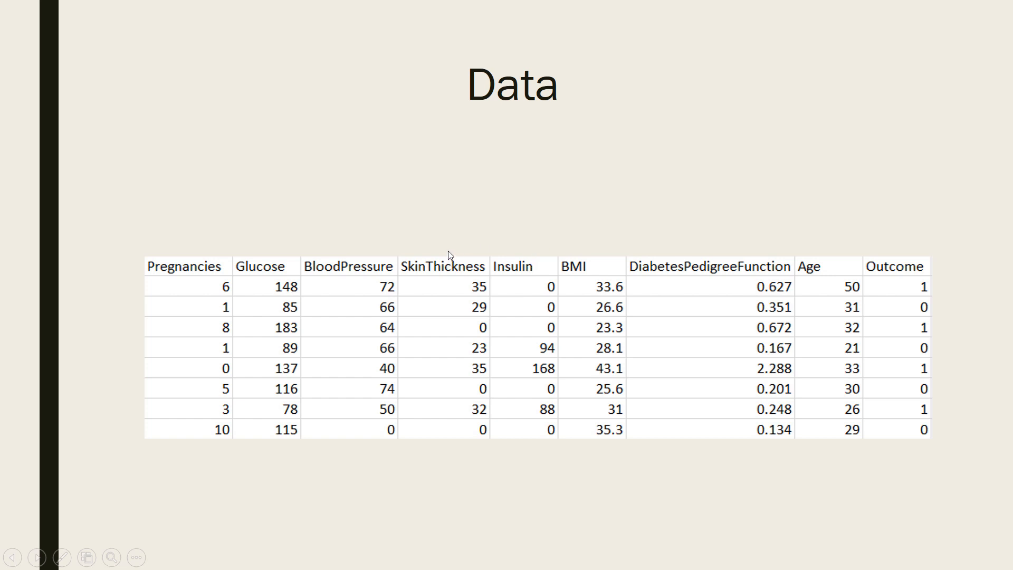
pyautogui.moveTo(259, 259)
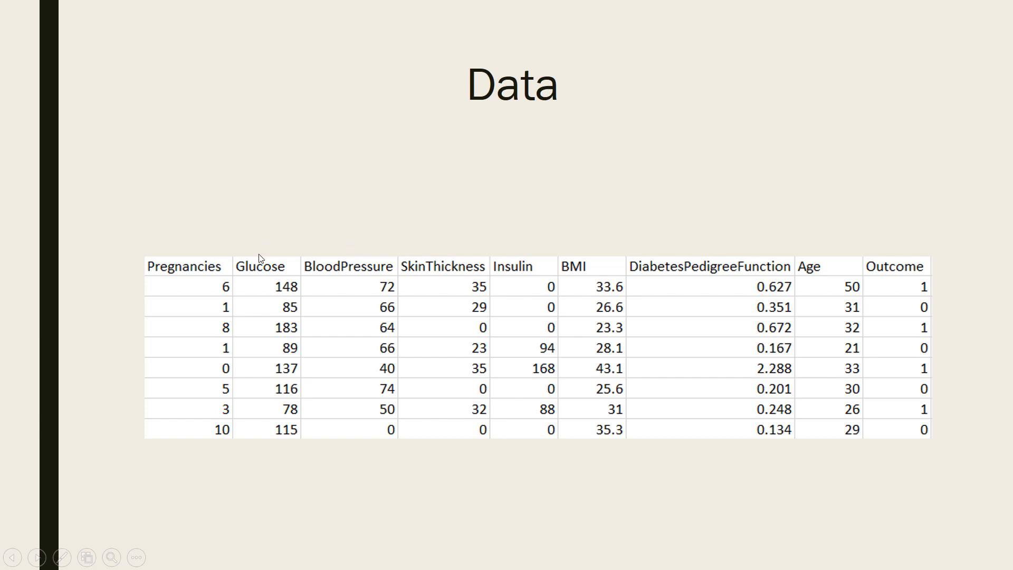
pyautogui.moveTo(580, 430)
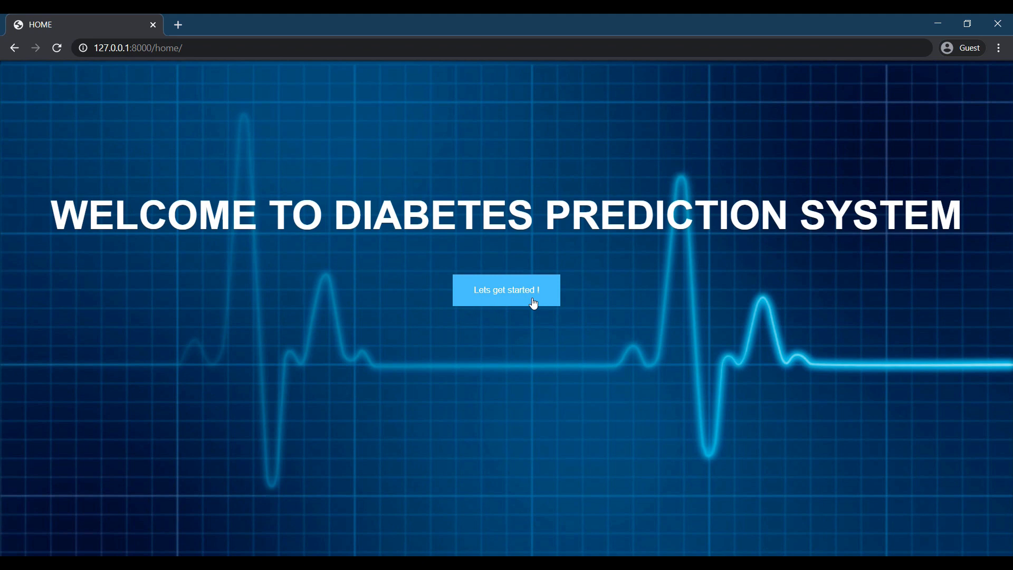
# Start the app with 'Lets get started !' to reach the empty eight-field prediction form.
pyautogui.click(506, 289)
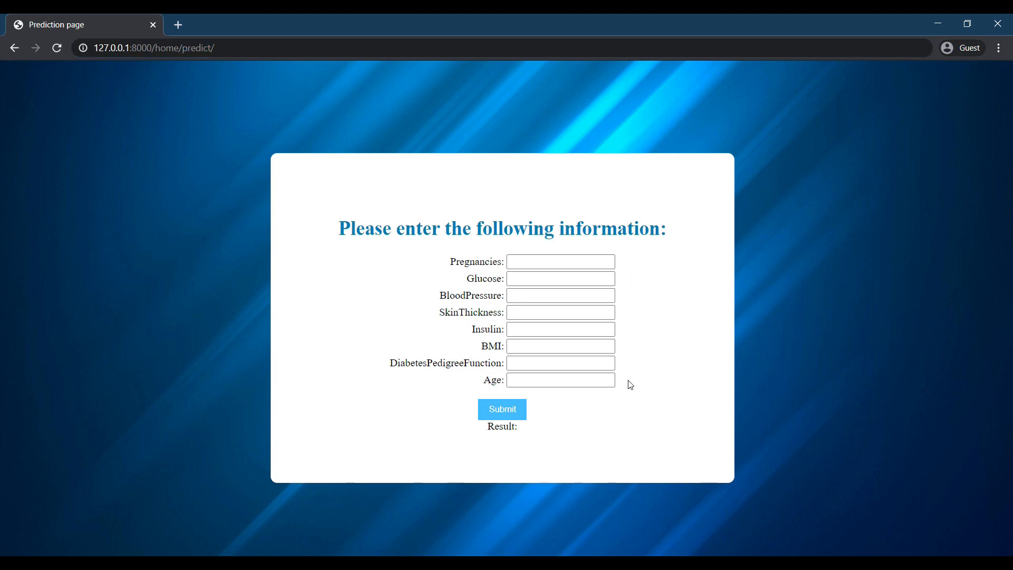
pyautogui.moveTo(448, 251)
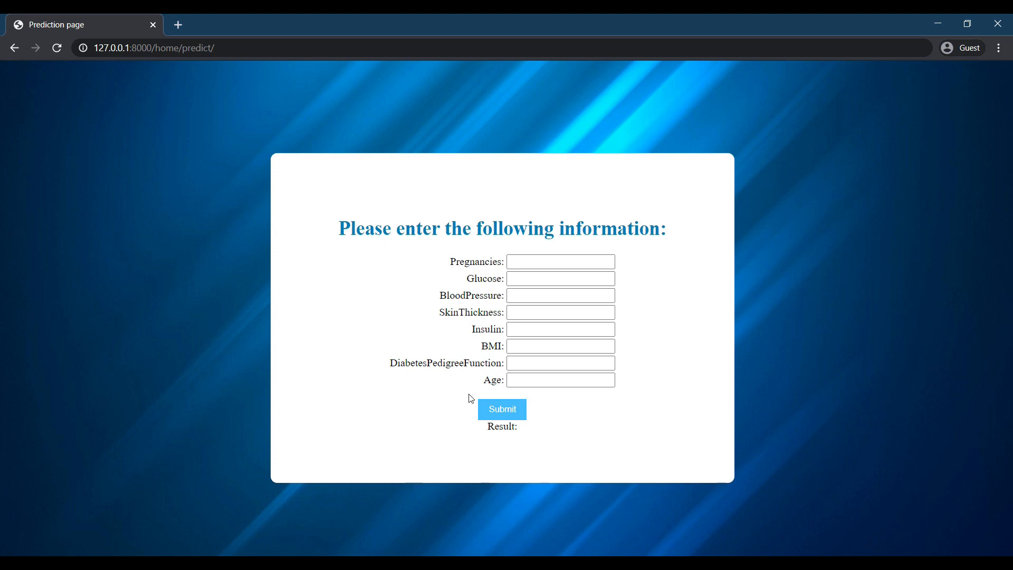
pyautogui.moveTo(546, 427)
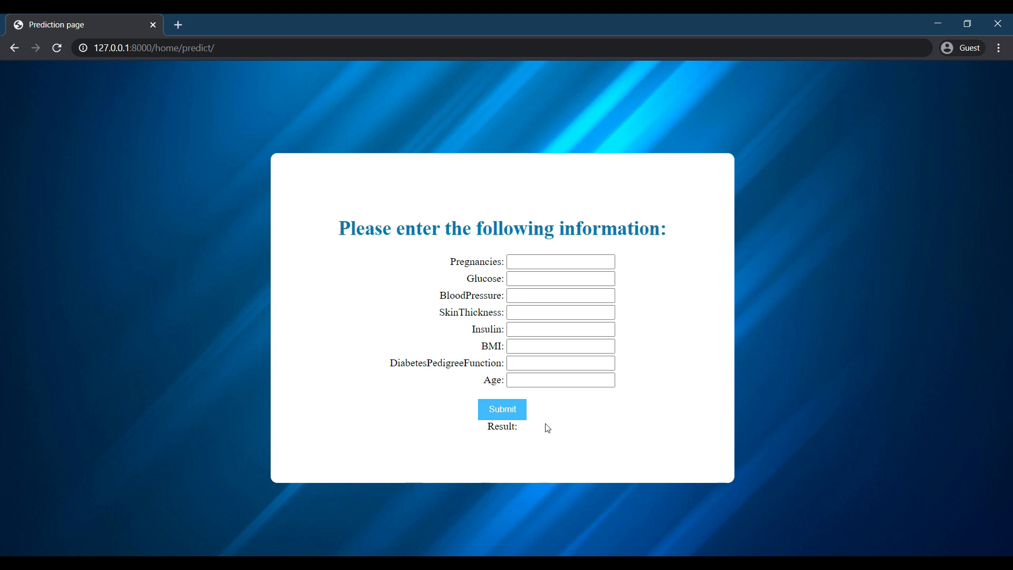
pyautogui.moveTo(397, 421)
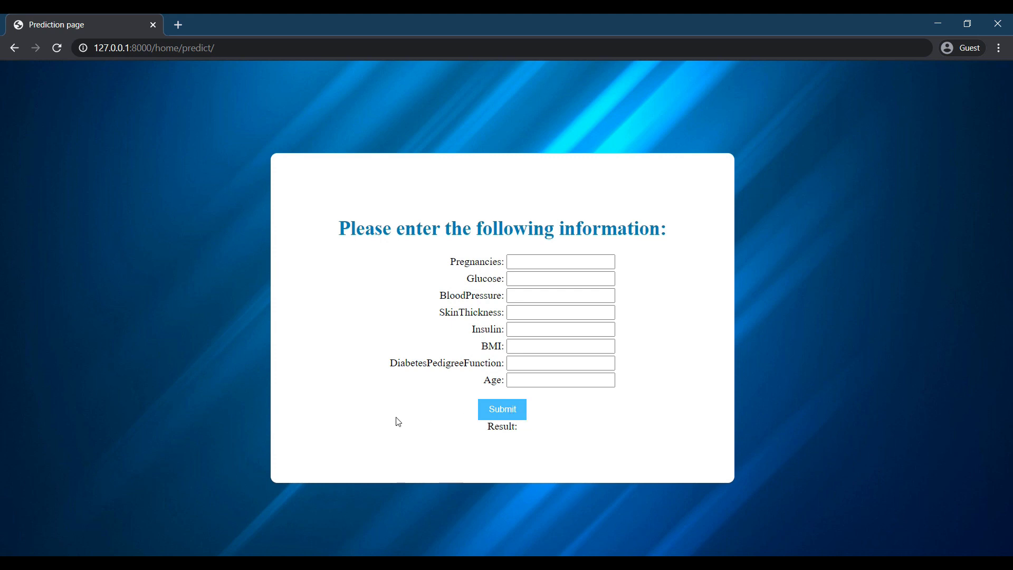
pyautogui.moveTo(608, 433)
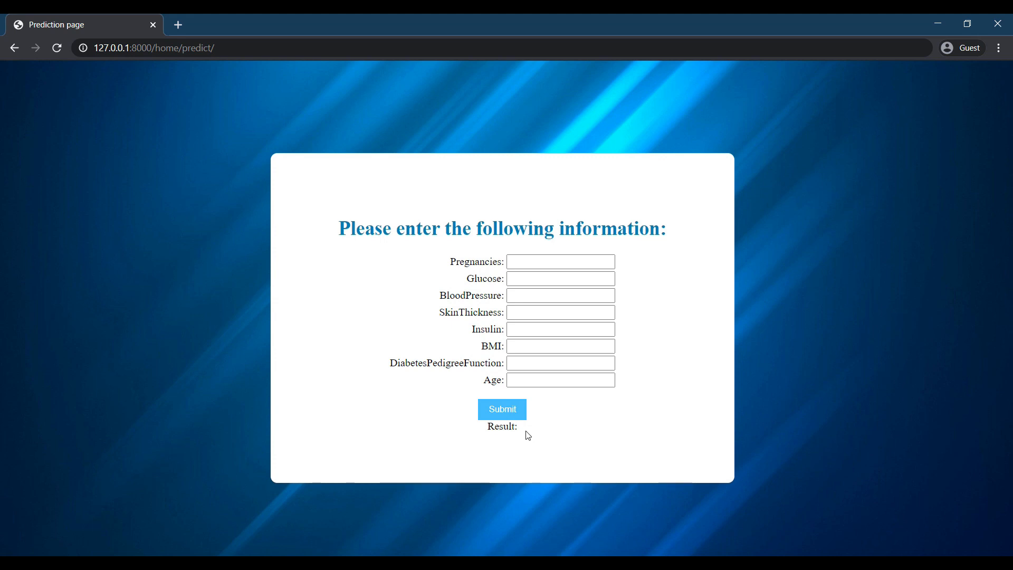
pyautogui.moveTo(567, 443)
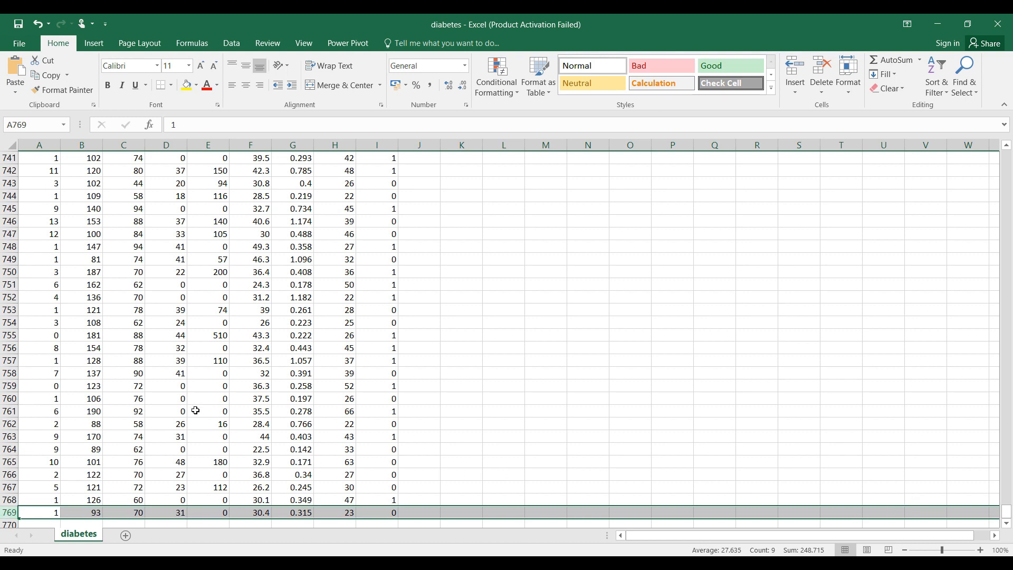
# Select the dataset row for the patient with glucose 81 in Excel.
pyautogui.click(39, 259)
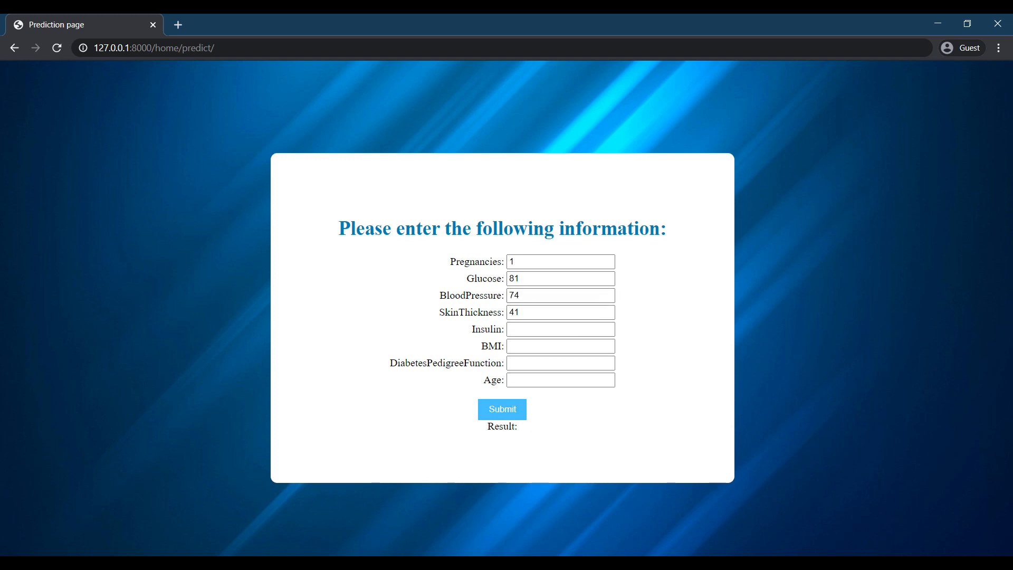
# Enter BMI 46.3 and begin the pedigree value 1.09 on the form.
pyautogui.write('46.3')
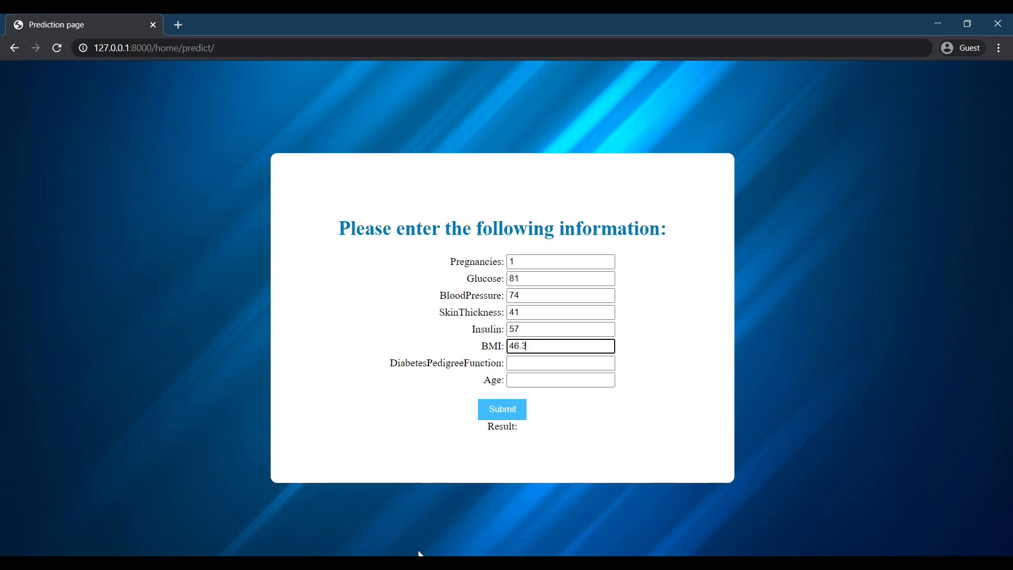
pyautogui.write('1.09')
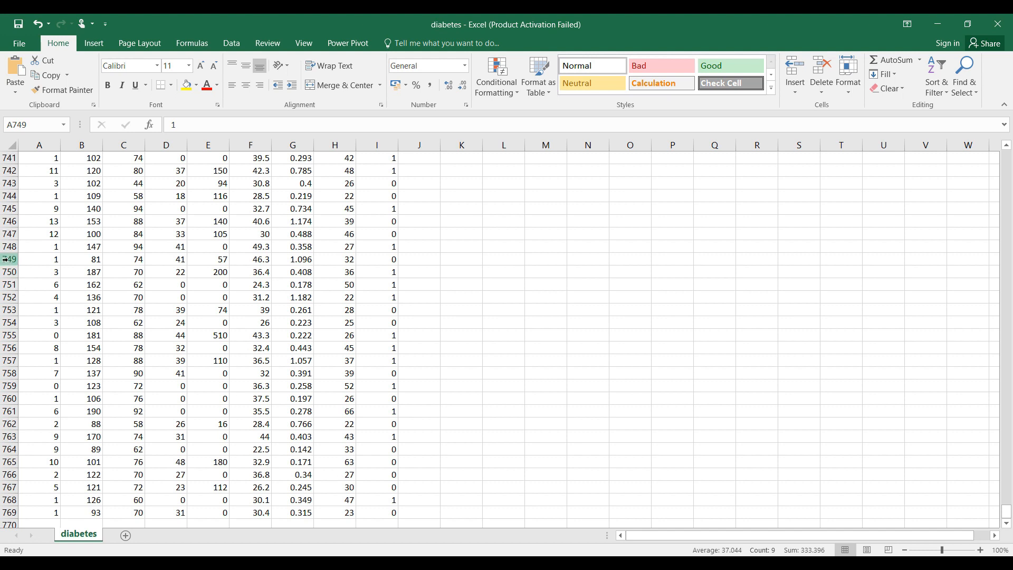
# Highlight the patient's row in Excel to read the remaining pedigree and age values.
pyautogui.click(9, 259)
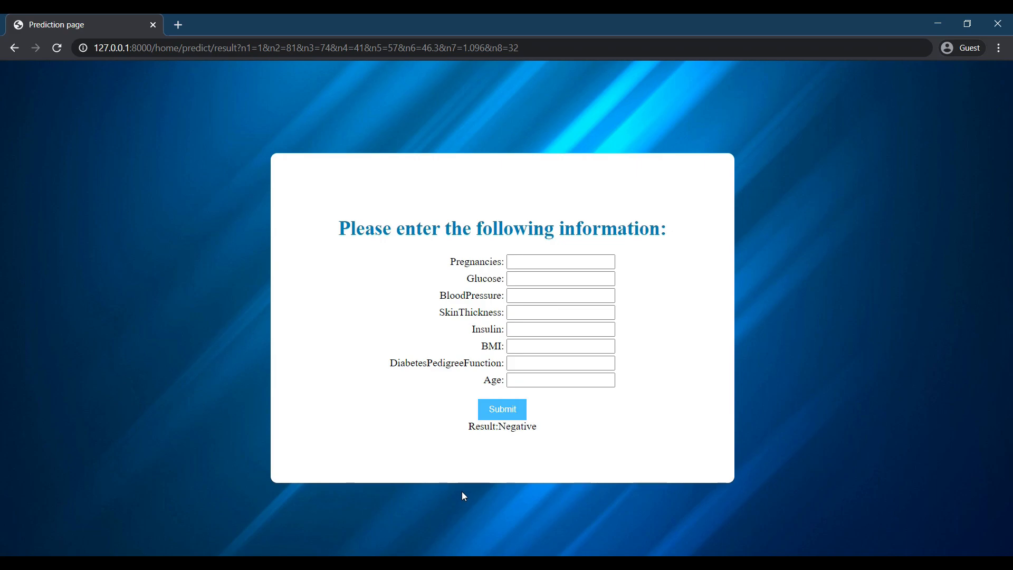
# Fill the form with the second patient: glucose 183, BMI 23.3, pedigree 0.672.
pyautogui.write('183')
pyautogui.write('23')
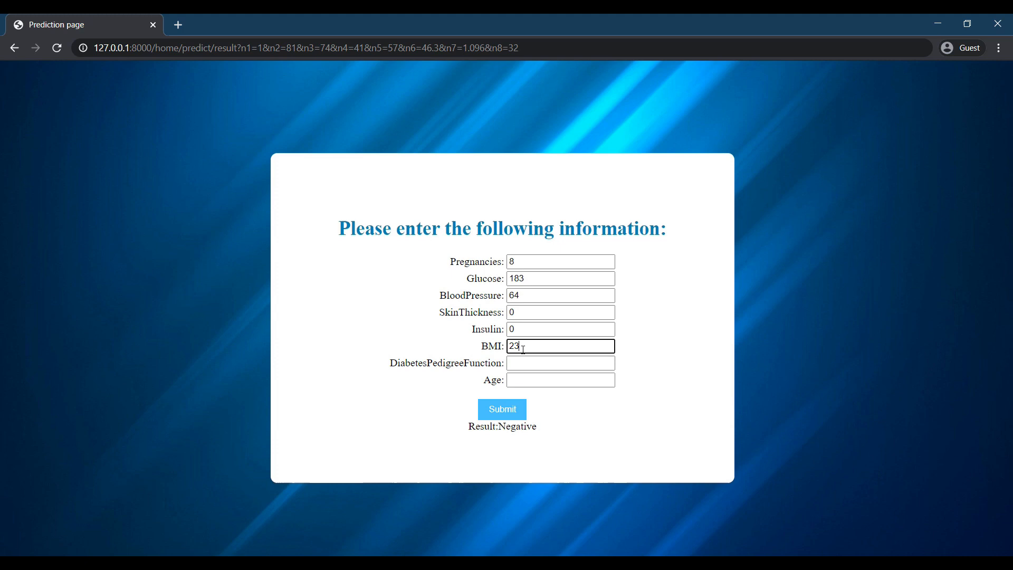
pyautogui.write('.3')
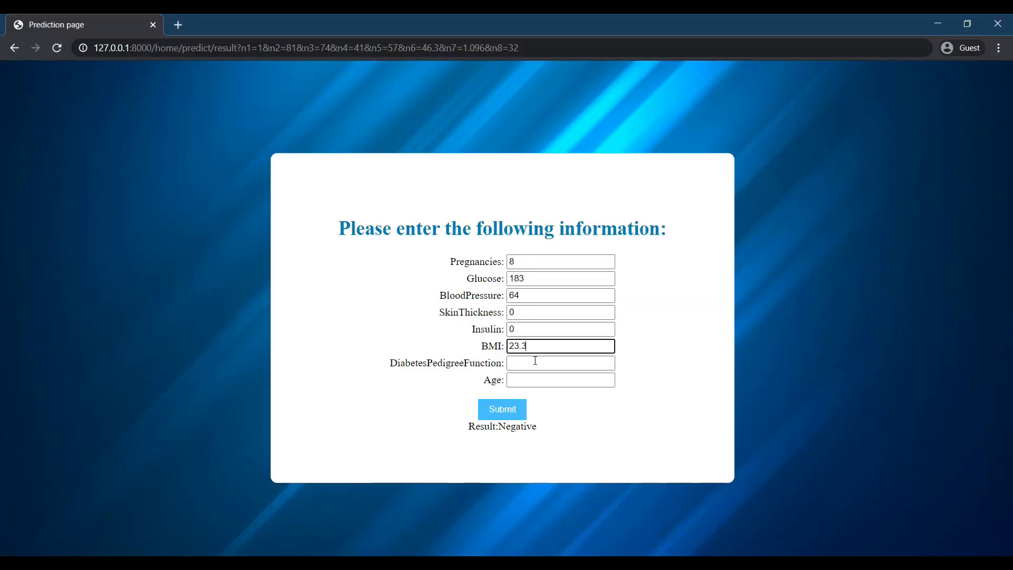
pyautogui.write('0.672')
pyautogui.click(560, 380)
pyautogui.write('32')
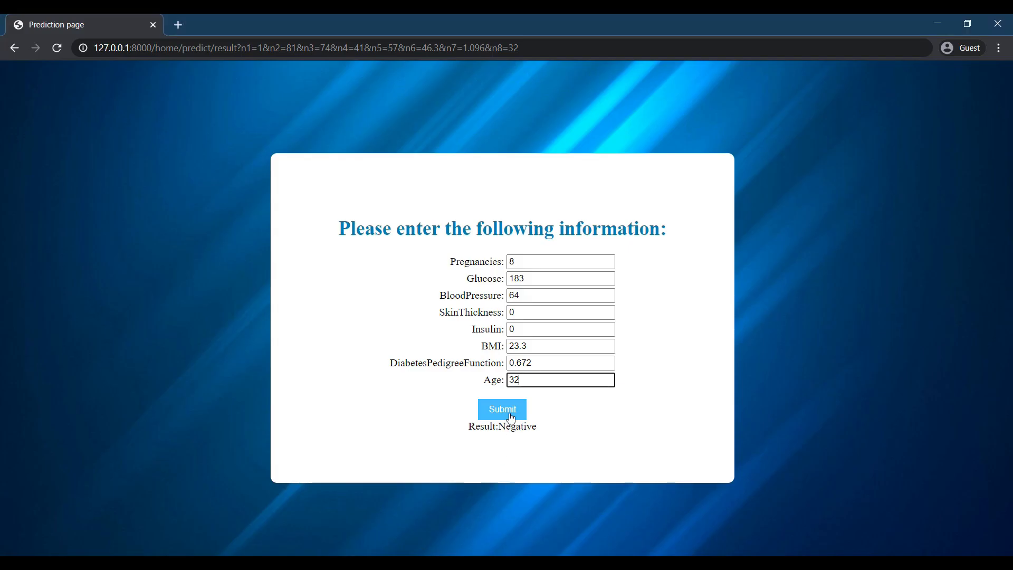
# Submit the second patient's record to get Result: Positive.
pyautogui.click(501, 409)
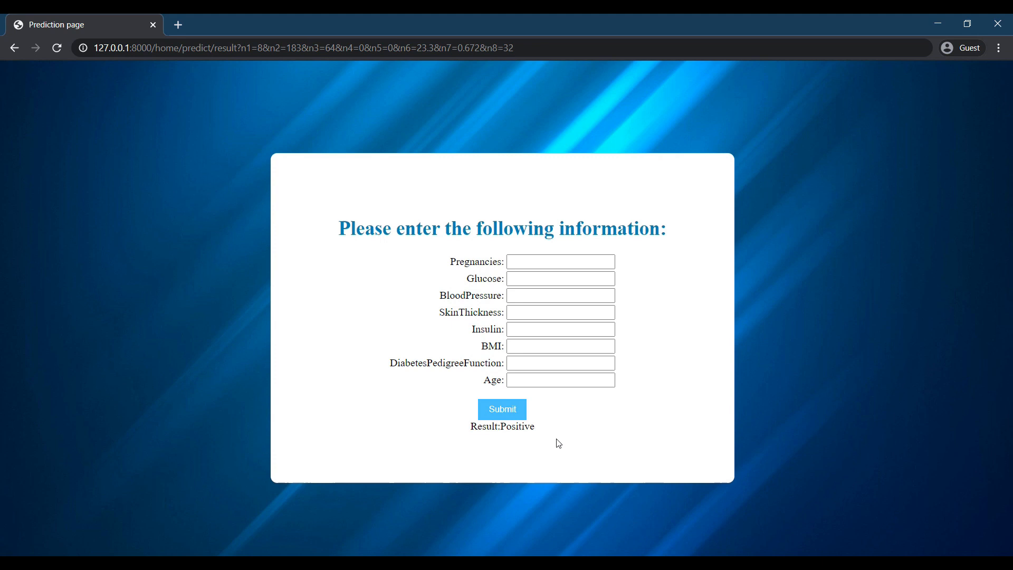
pyautogui.moveTo(416, 418)
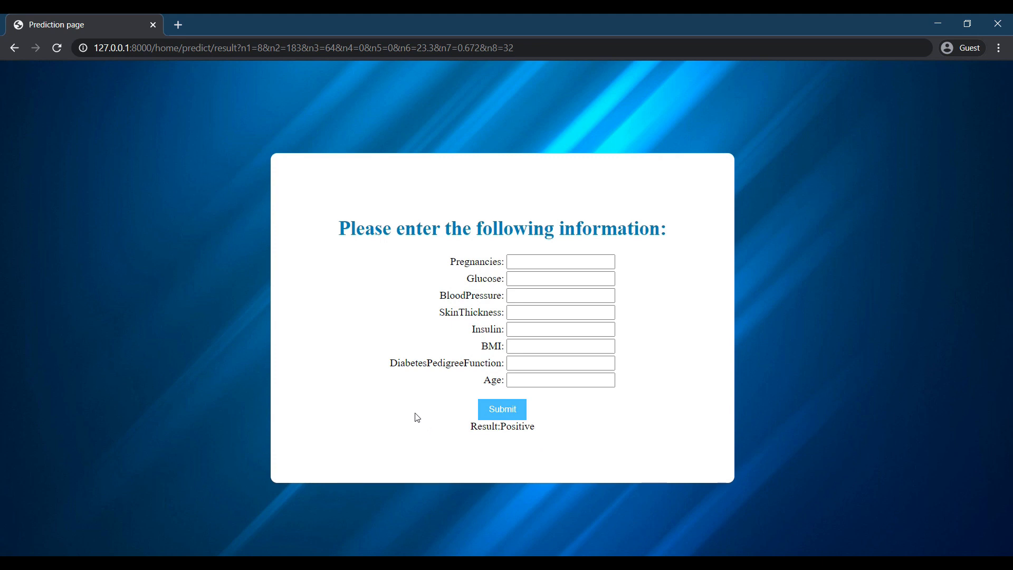
pyautogui.moveTo(512, 451)
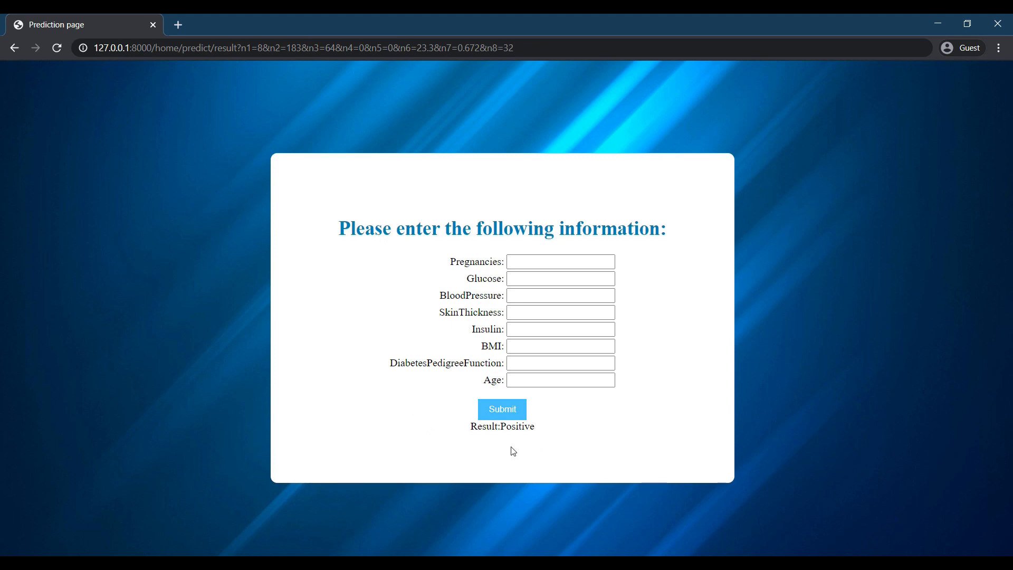
pyautogui.moveTo(632, 359)
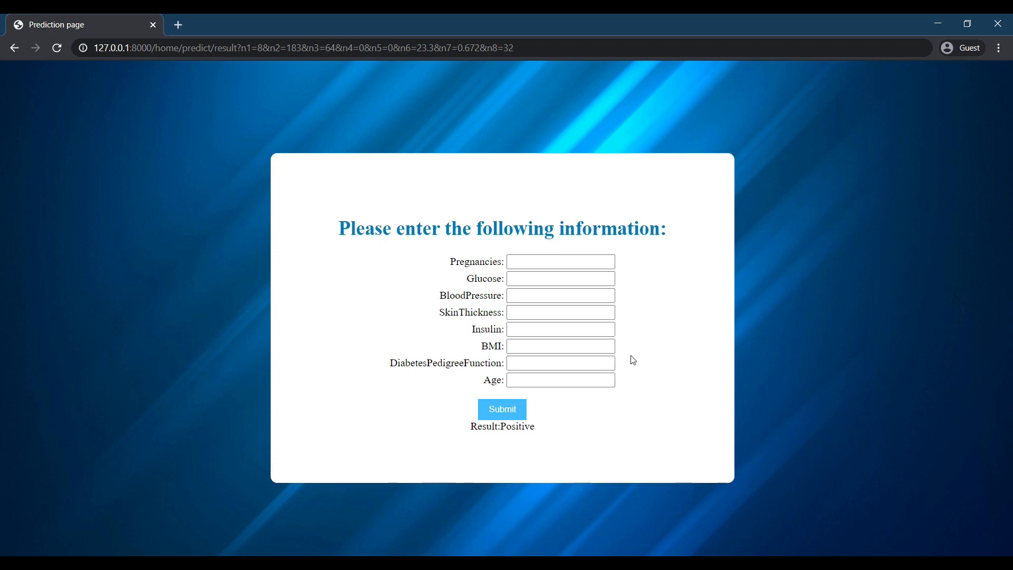